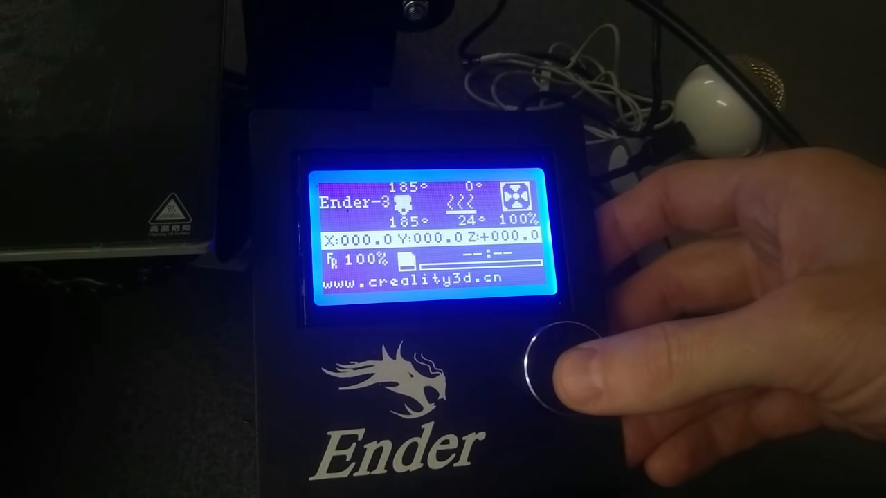
- From the main menu choose Prepare and start Preheat PLA for hot end and bed
{"action": "left_click", "coordinate": [564, 366]}
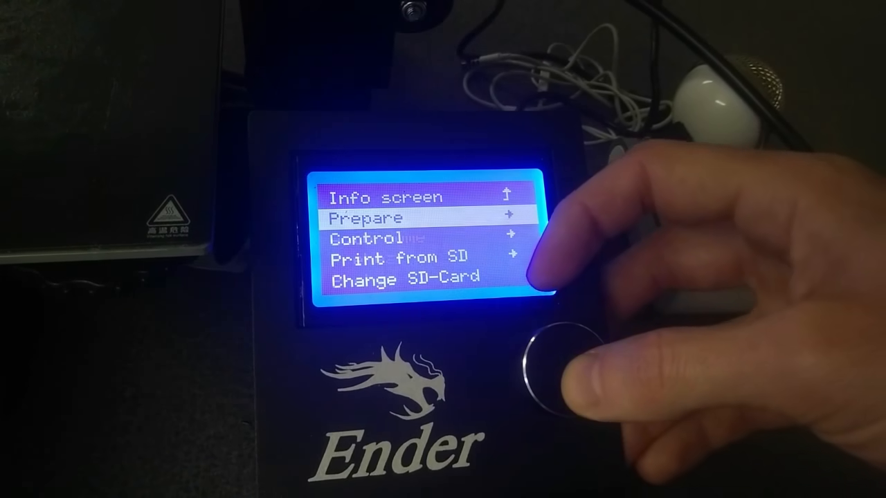
{"action": "left_click", "coordinate": [554, 360]}
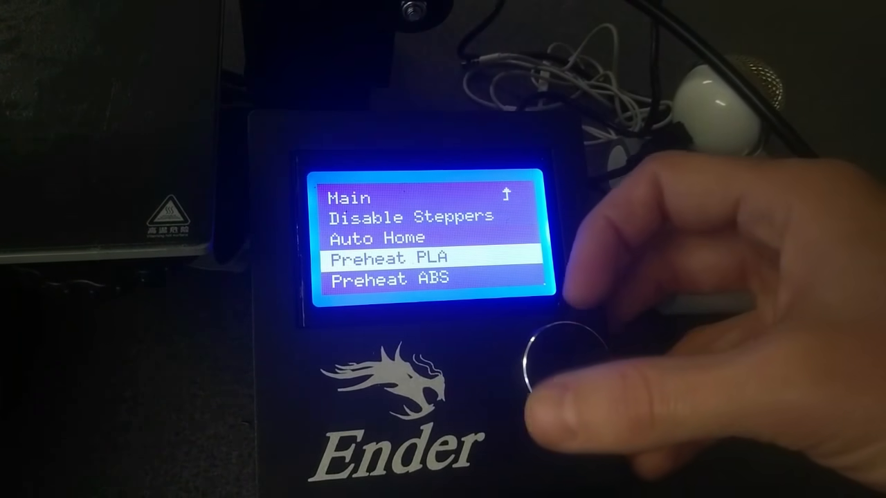
{"action": "left_click", "coordinate": [554, 353]}
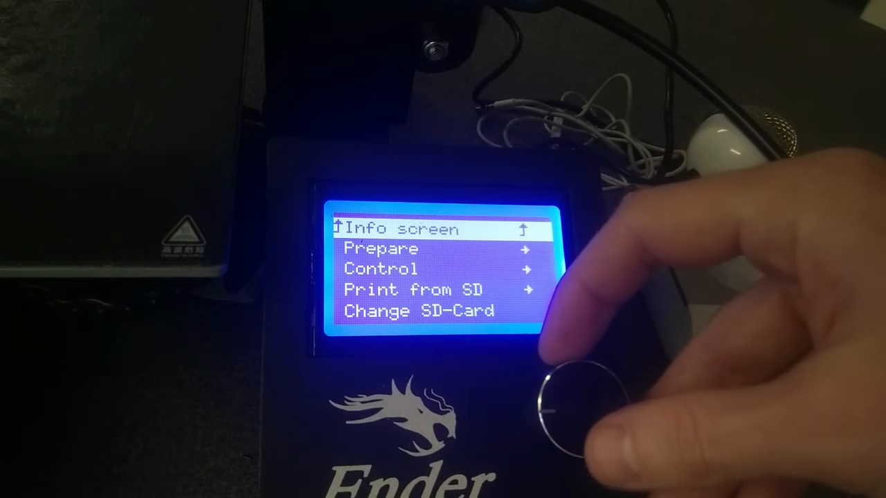
- Enter Prepare and go into Move Axis to show the 10mm, 1mm and 0.1mm steps
{"action": "left_click", "coordinate": [564, 401]}
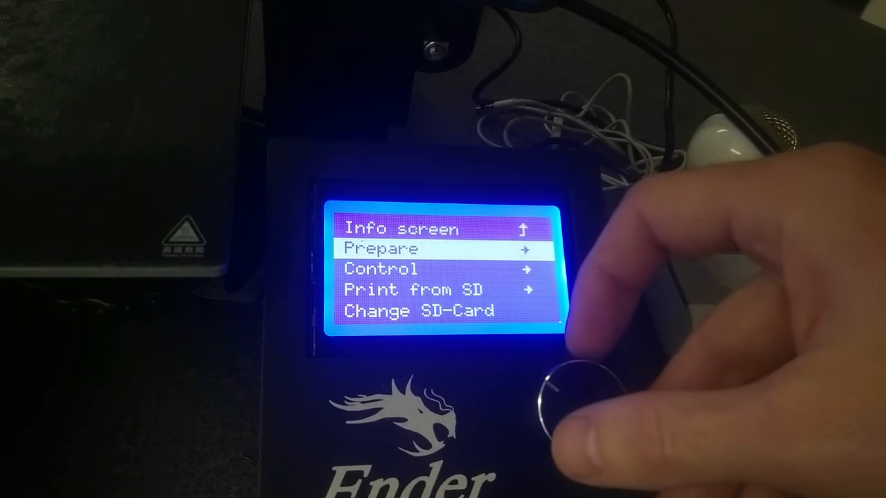
{"action": "left_click", "coordinate": [581, 388]}
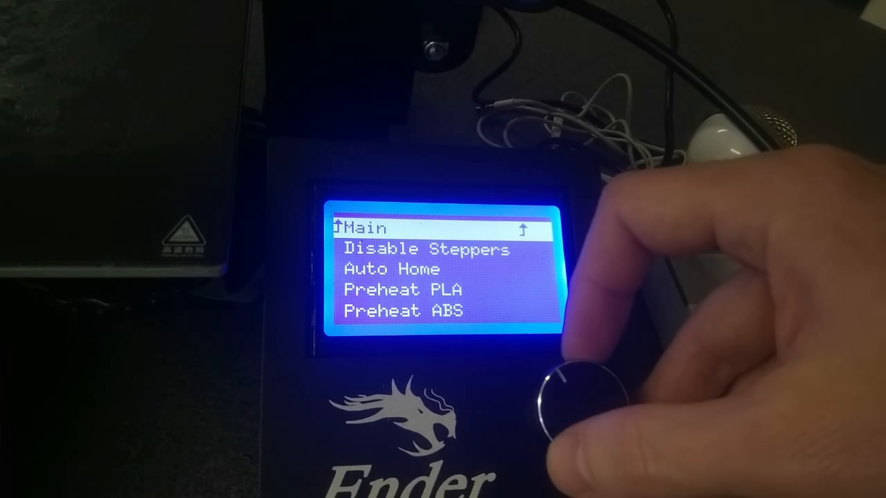
{"action": "scroll", "scroll_direction": "down", "scroll_amount": 3}
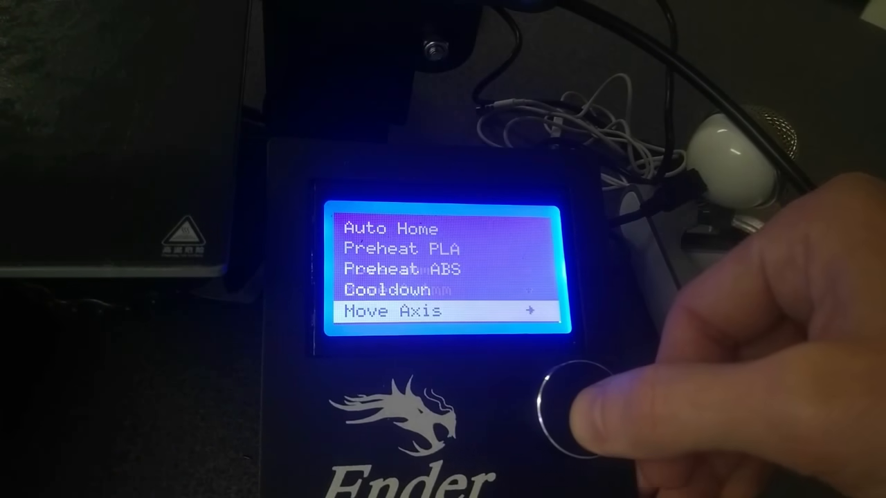
{"action": "left_click", "coordinate": [567, 401]}
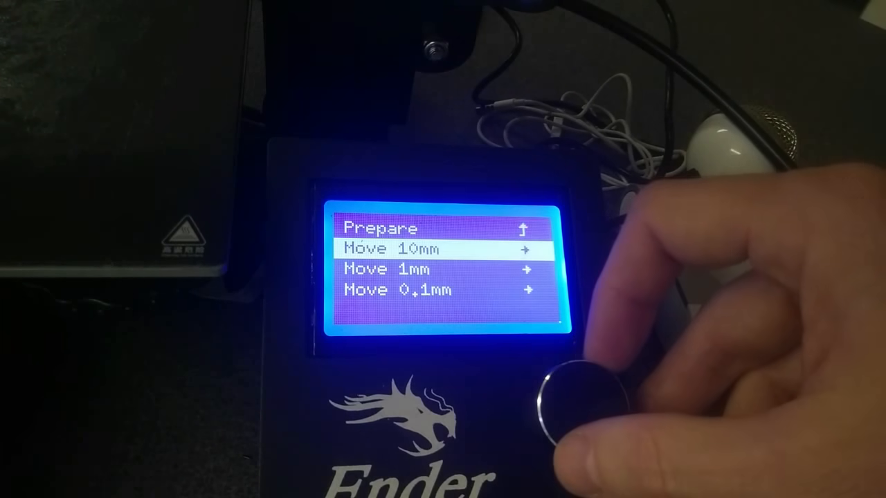